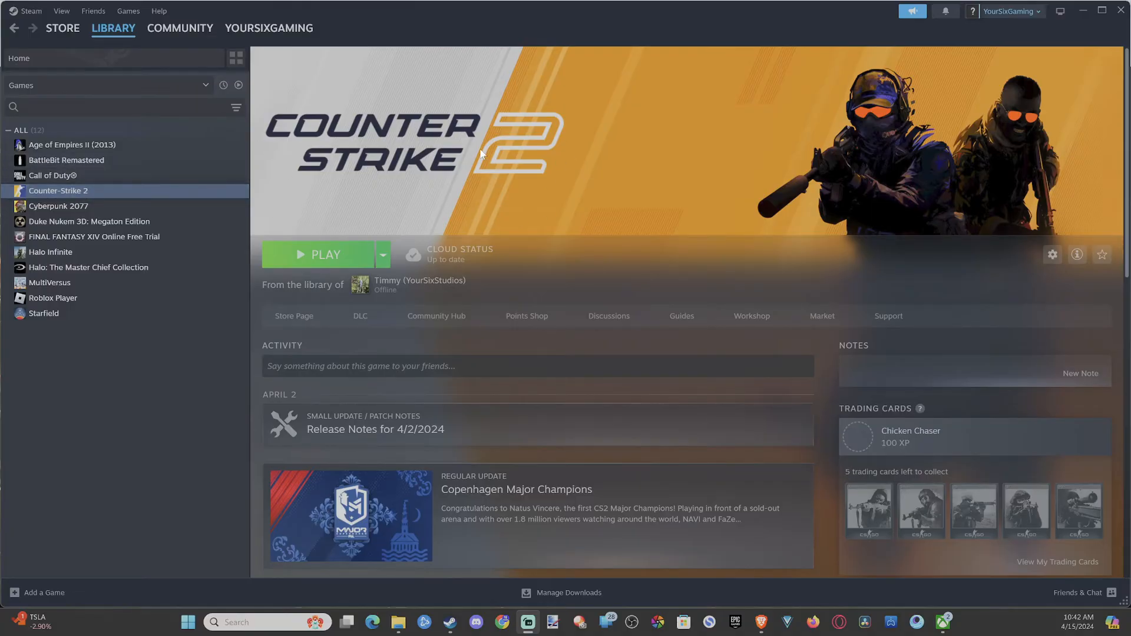
Navigate from the YourSixGaming profile menu to its Friends page.
{"action": "scroll", "scroll_direction": "down", "scroll_amount": 3}
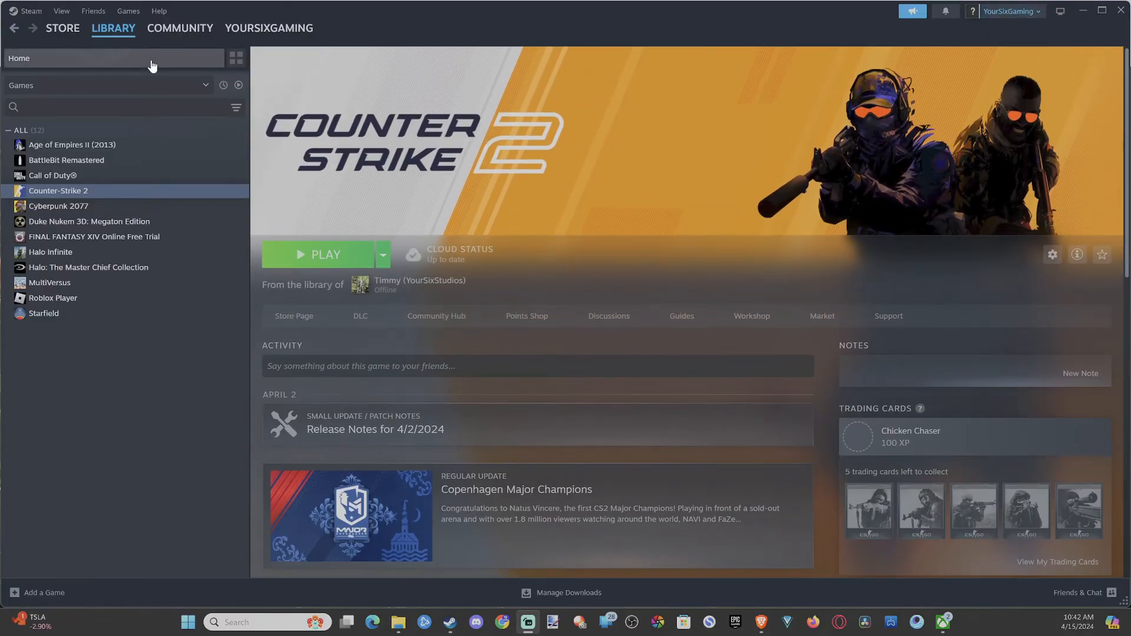
{"action": "left_click", "coordinate": [269, 28]}
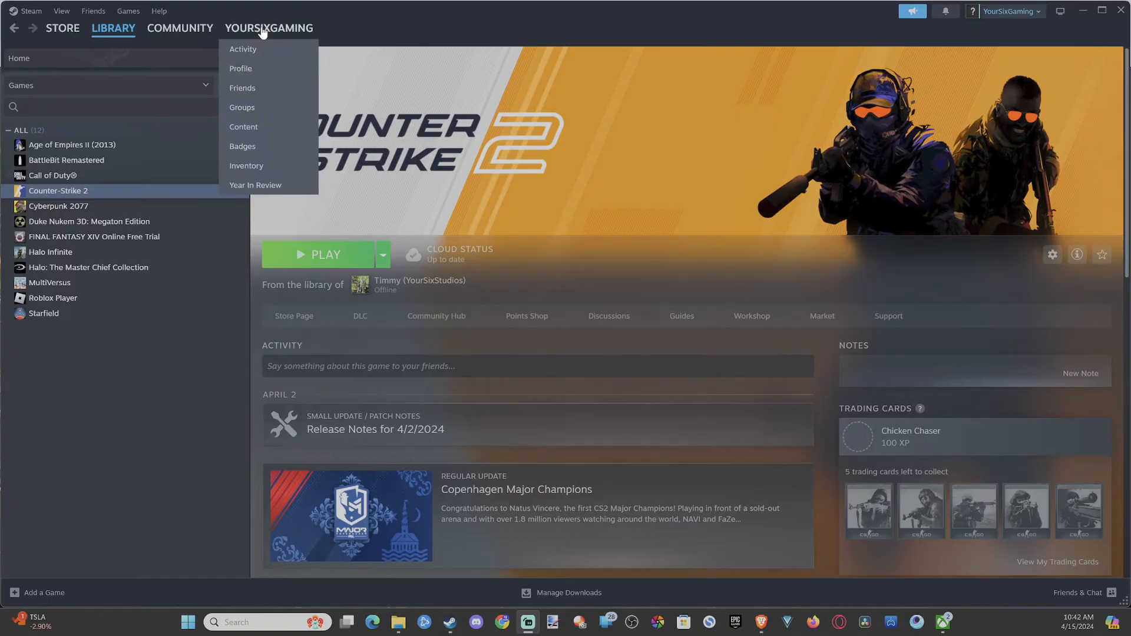
{"action": "mouse_move", "coordinate": [259, 87]}
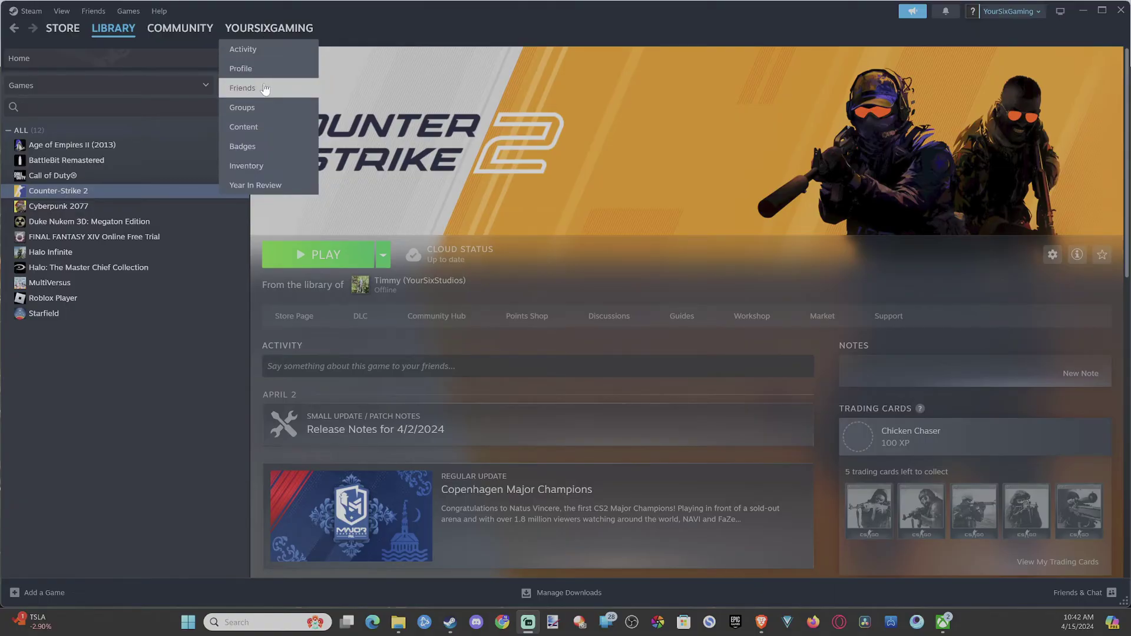
{"action": "left_click", "coordinate": [243, 87]}
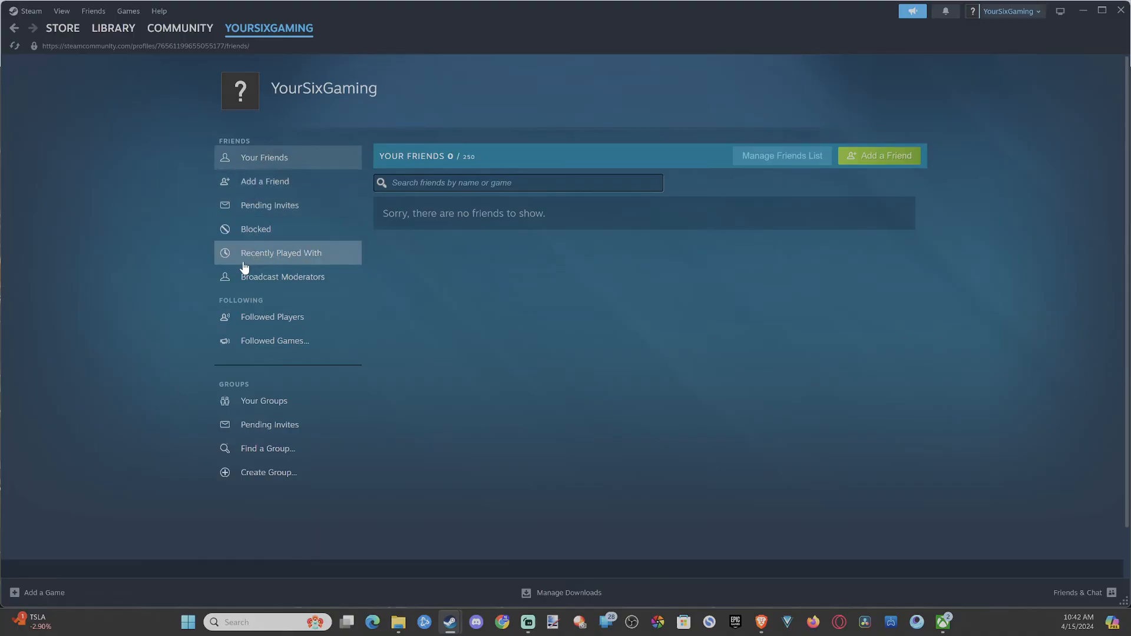
Show the Recently Played With list, which reports no play history for the day.
{"action": "left_click", "coordinate": [280, 253]}
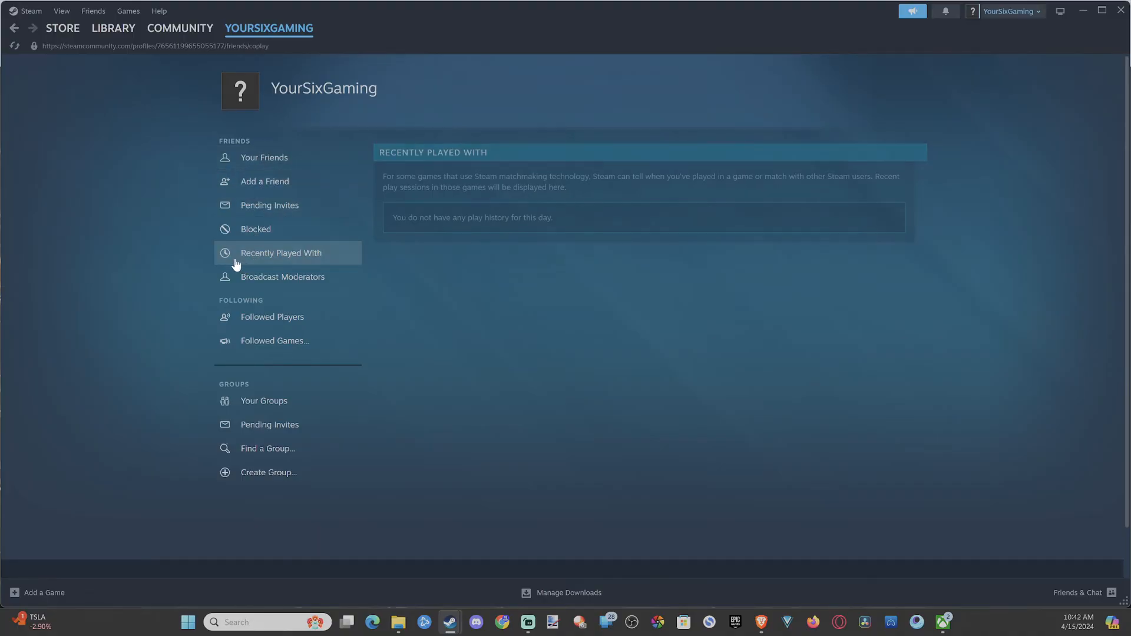
{"action": "mouse_move", "coordinate": [644, 225]}
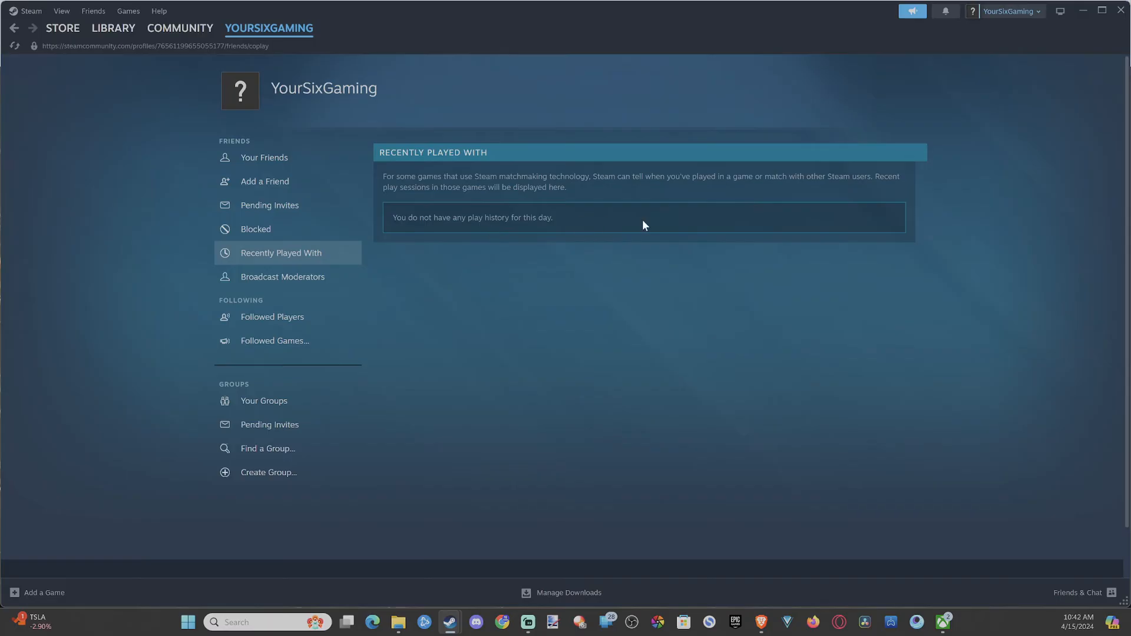
{"action": "mouse_move", "coordinate": [672, 214]}
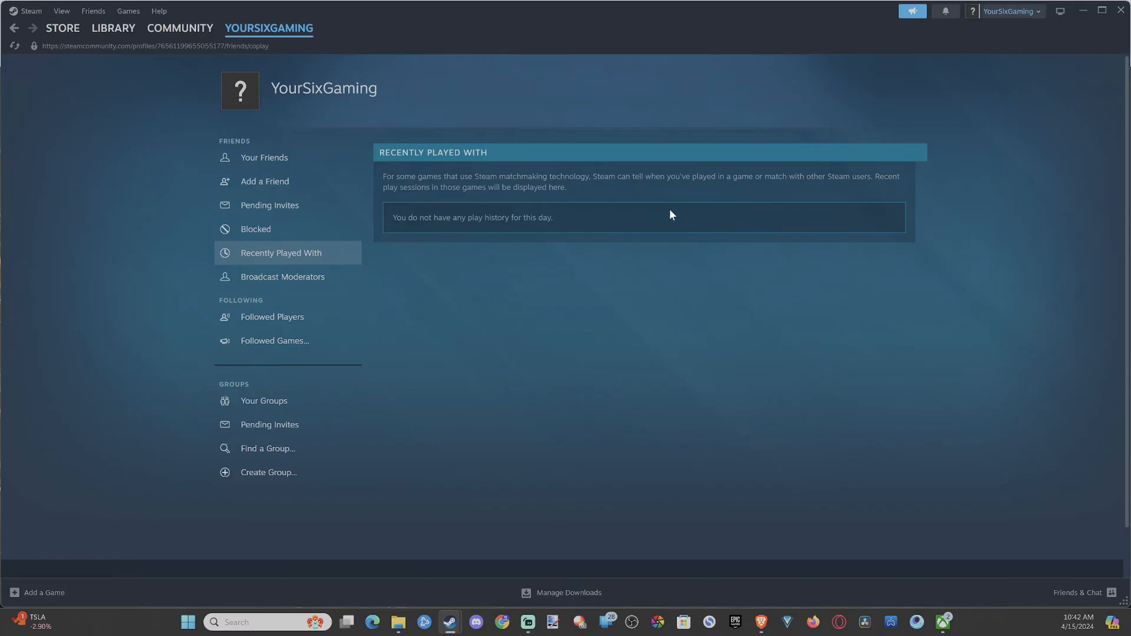
{"action": "mouse_move", "coordinate": [519, 233]}
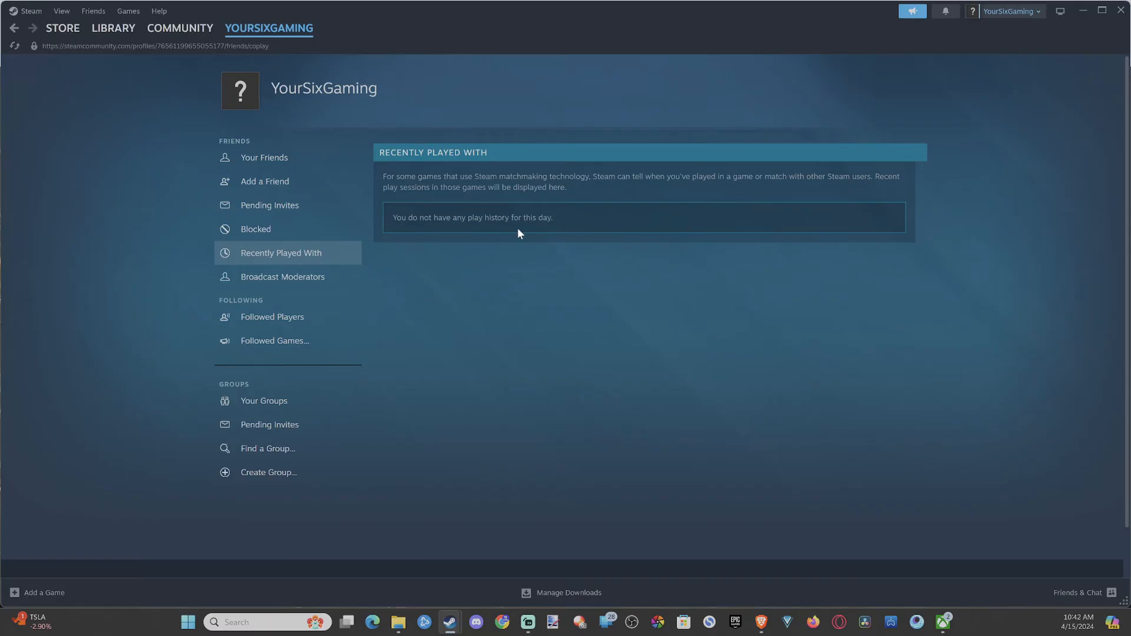
{"action": "mouse_move", "coordinate": [627, 257]}
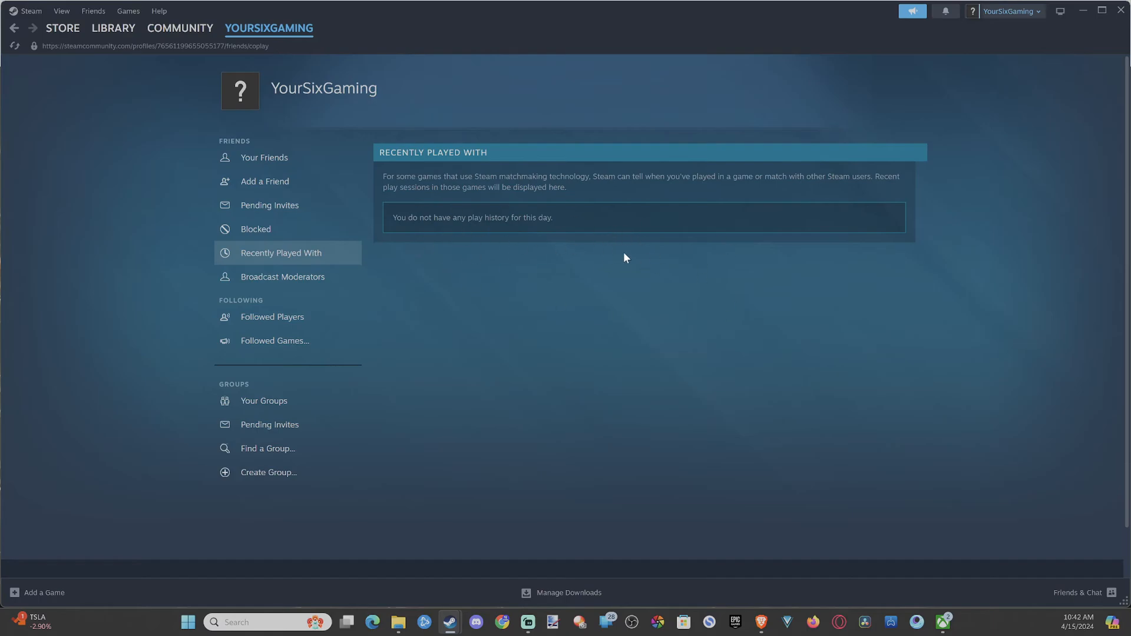
{"action": "mouse_move", "coordinate": [382, 179]}
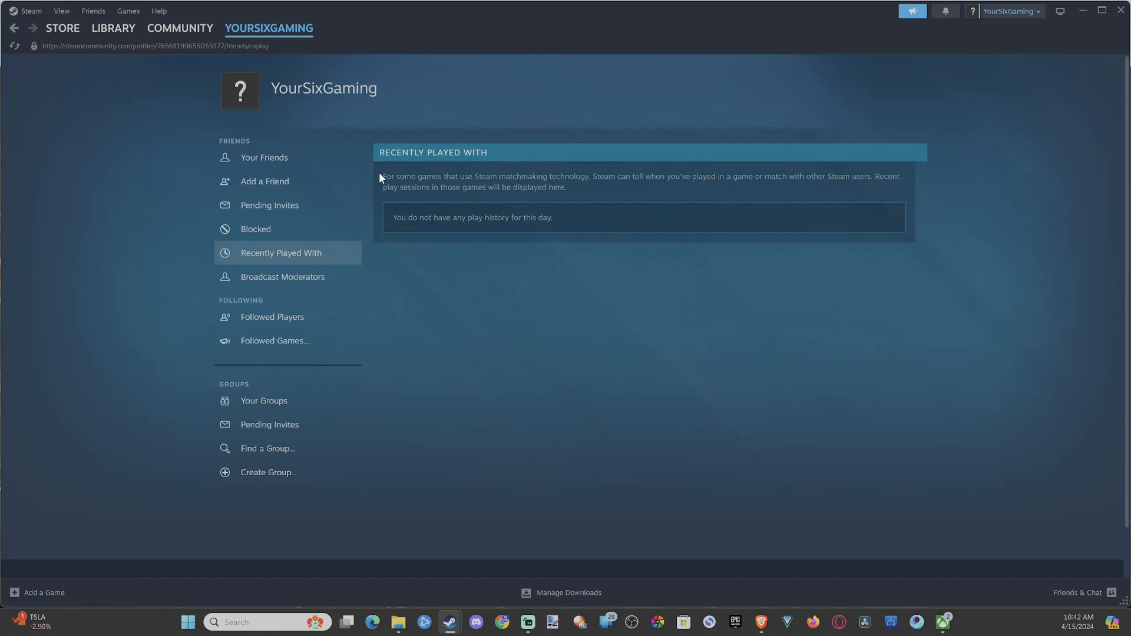
{"action": "left_click_drag", "start_coordinate": [383, 176], "coordinate": [584, 176]}
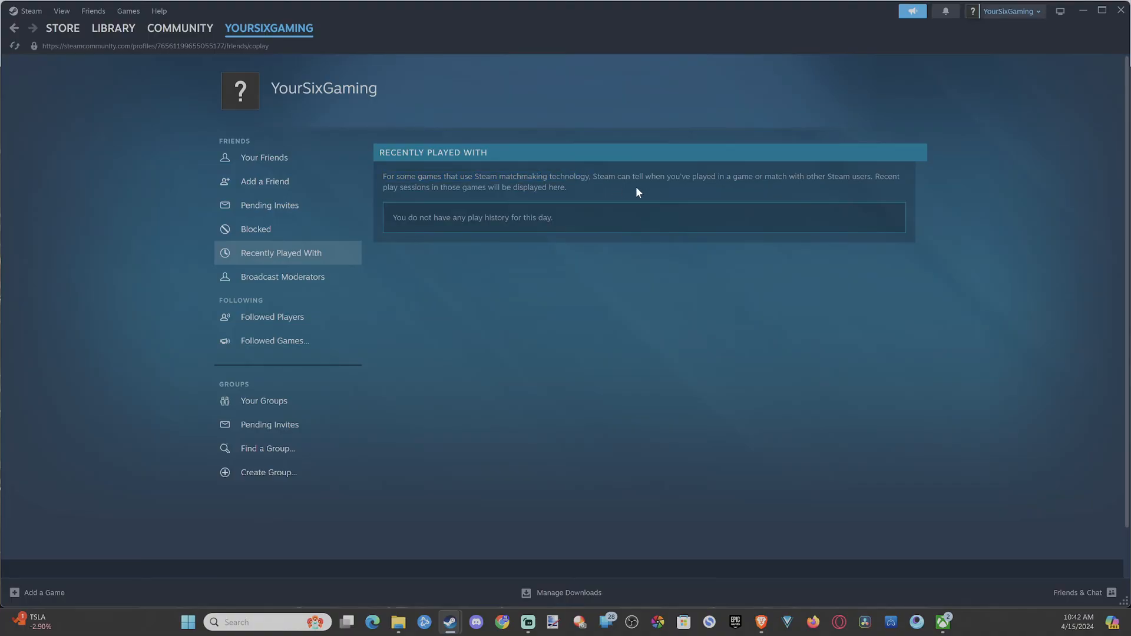
{"action": "mouse_move", "coordinate": [756, 191]}
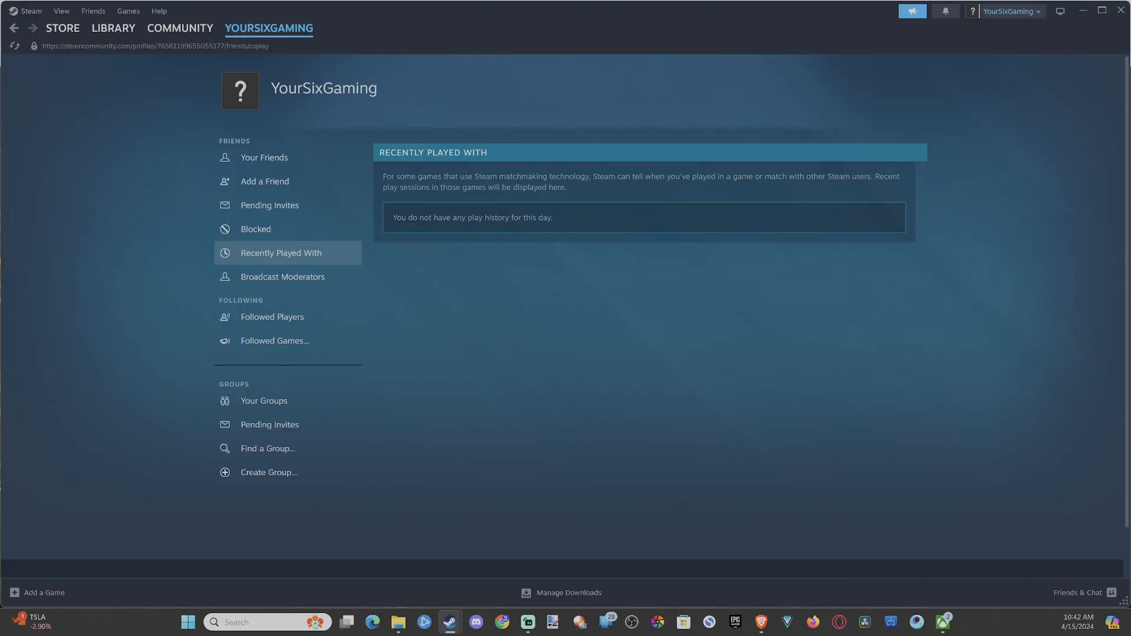
{"action": "mouse_move", "coordinate": [493, 251]}
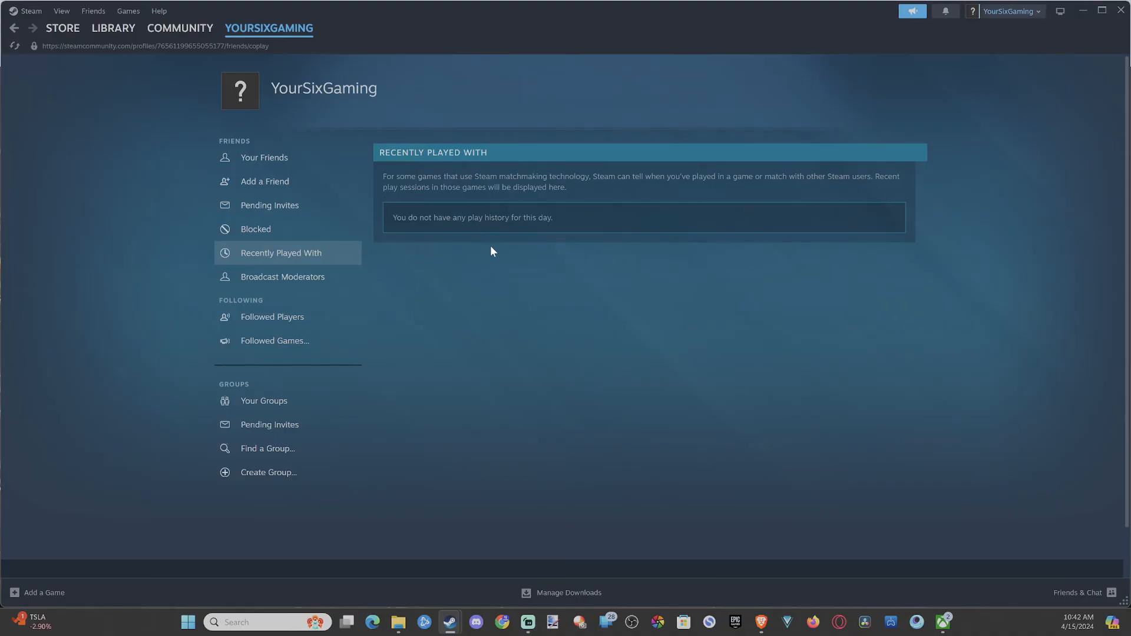
{"action": "mouse_move", "coordinate": [481, 285]}
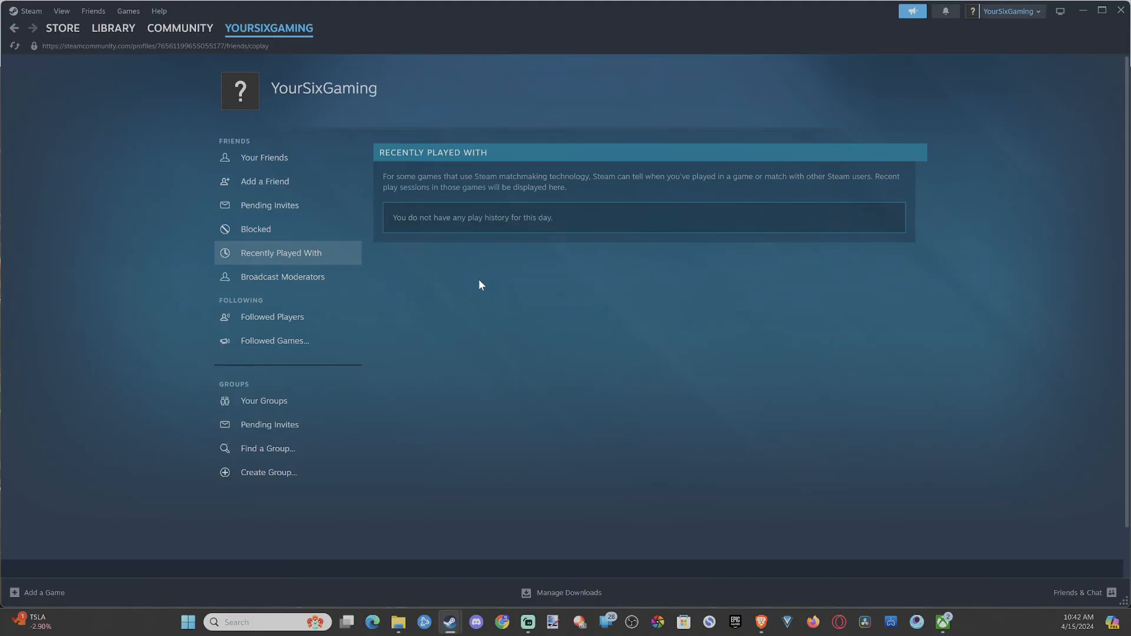
{"action": "mouse_move", "coordinate": [469, 287]}
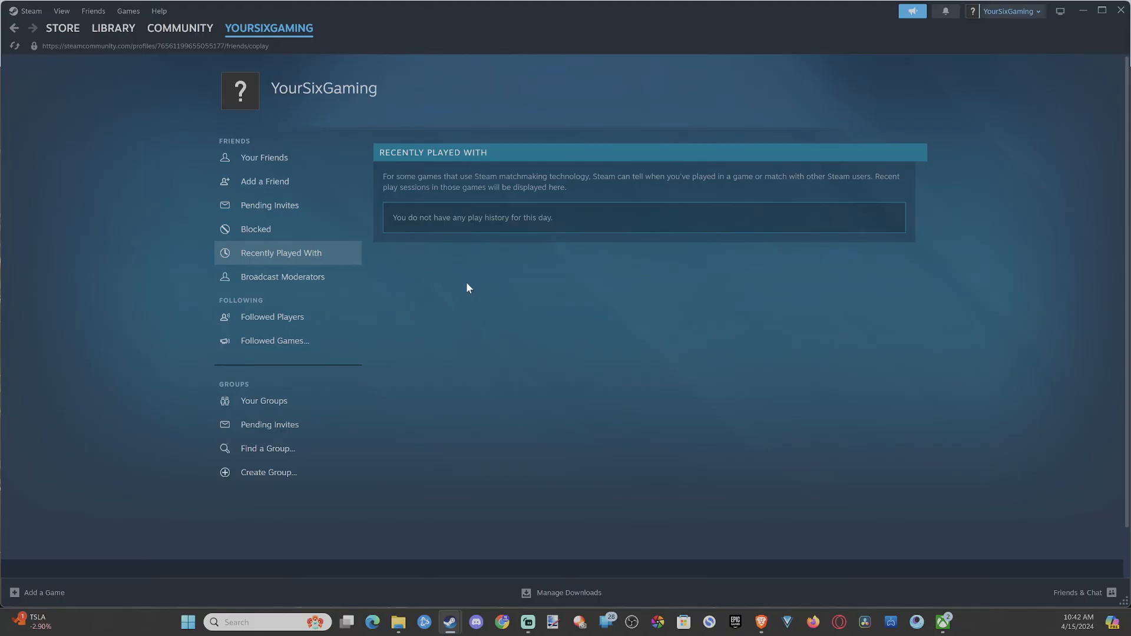
{"action": "mouse_move", "coordinate": [458, 287]}
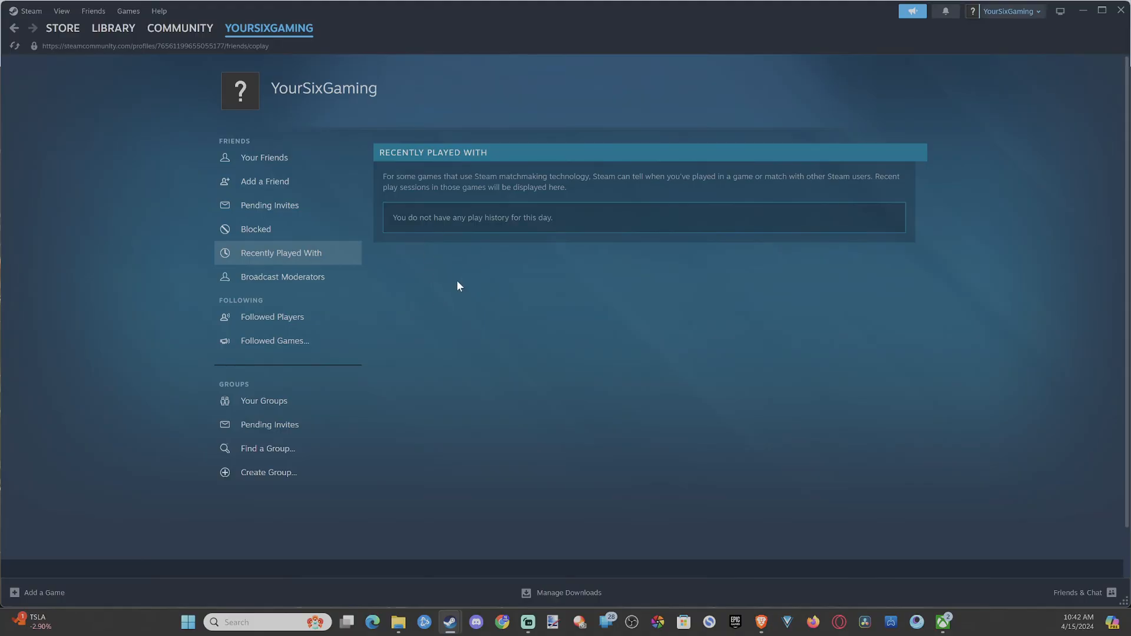
{"action": "mouse_move", "coordinate": [1041, 462]}
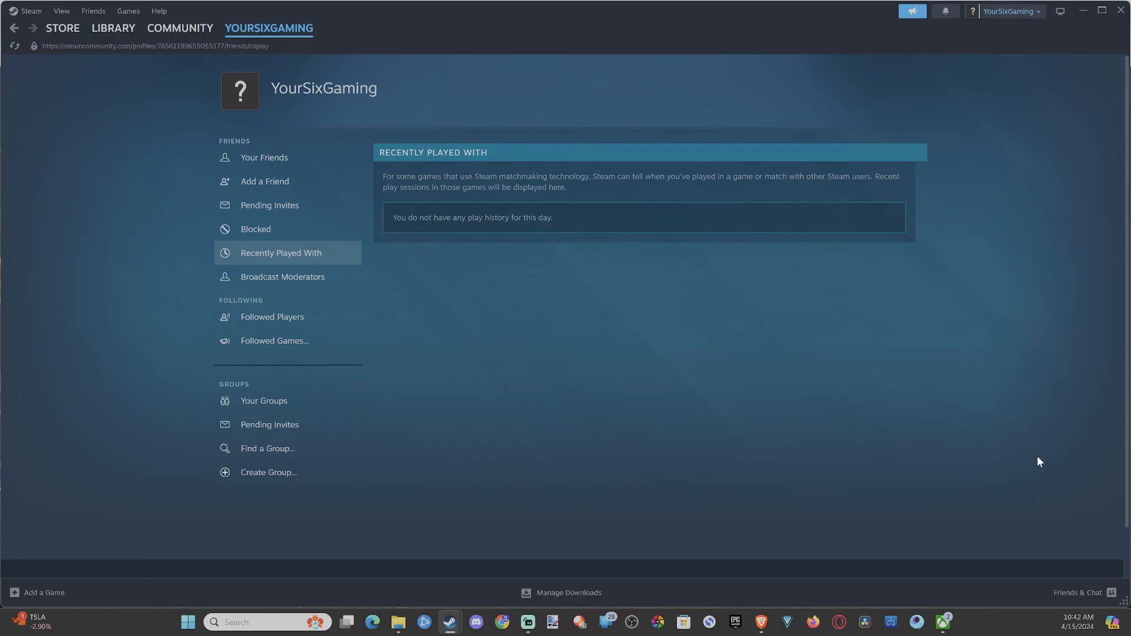
{"action": "mouse_move", "coordinate": [722, 361]}
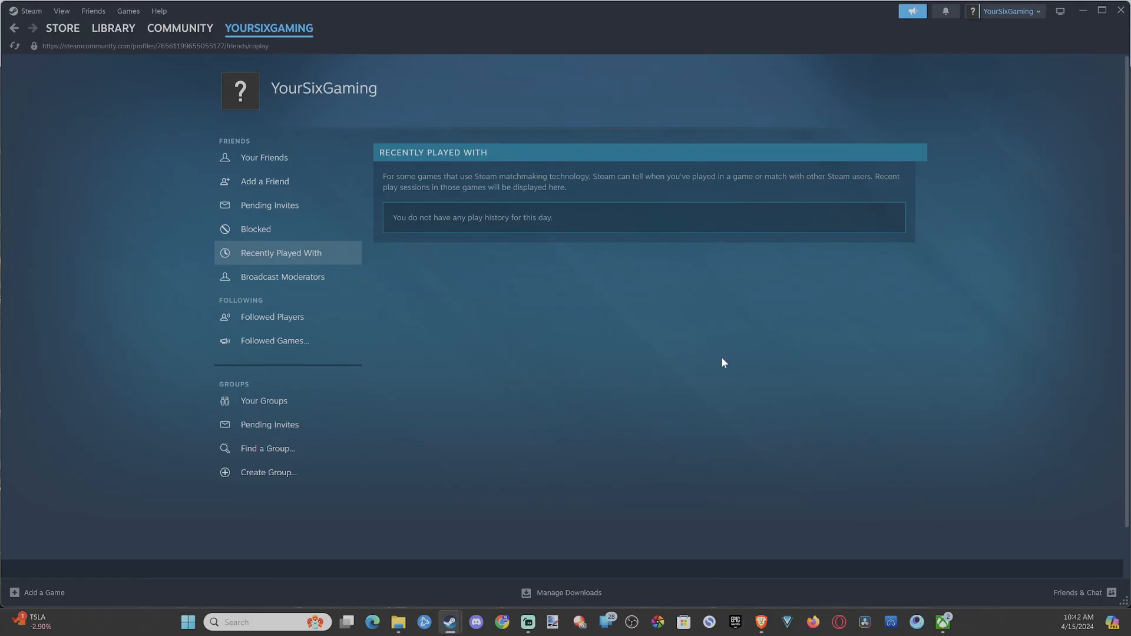
{"action": "mouse_move", "coordinate": [597, 308]}
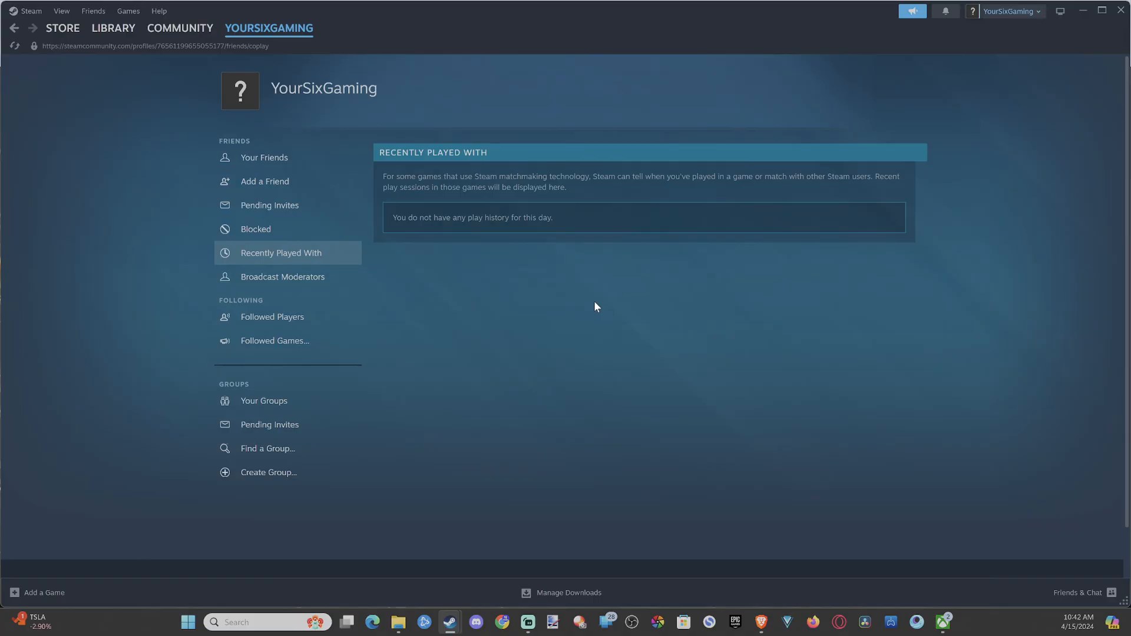
{"action": "mouse_move", "coordinate": [578, 300]}
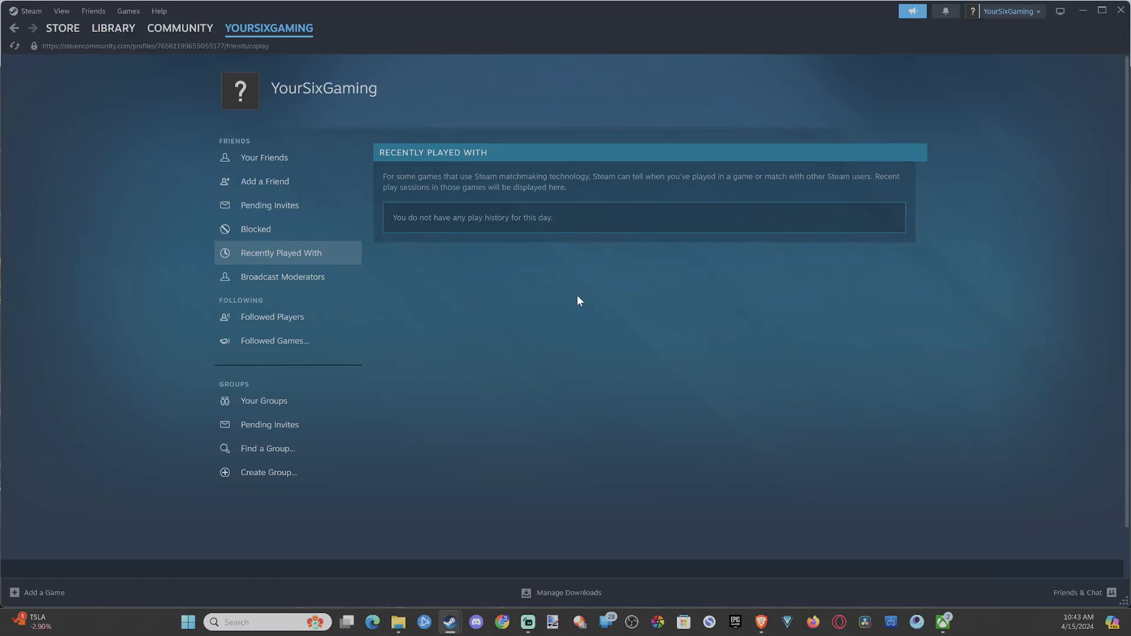
{"action": "mouse_move", "coordinate": [507, 385]}
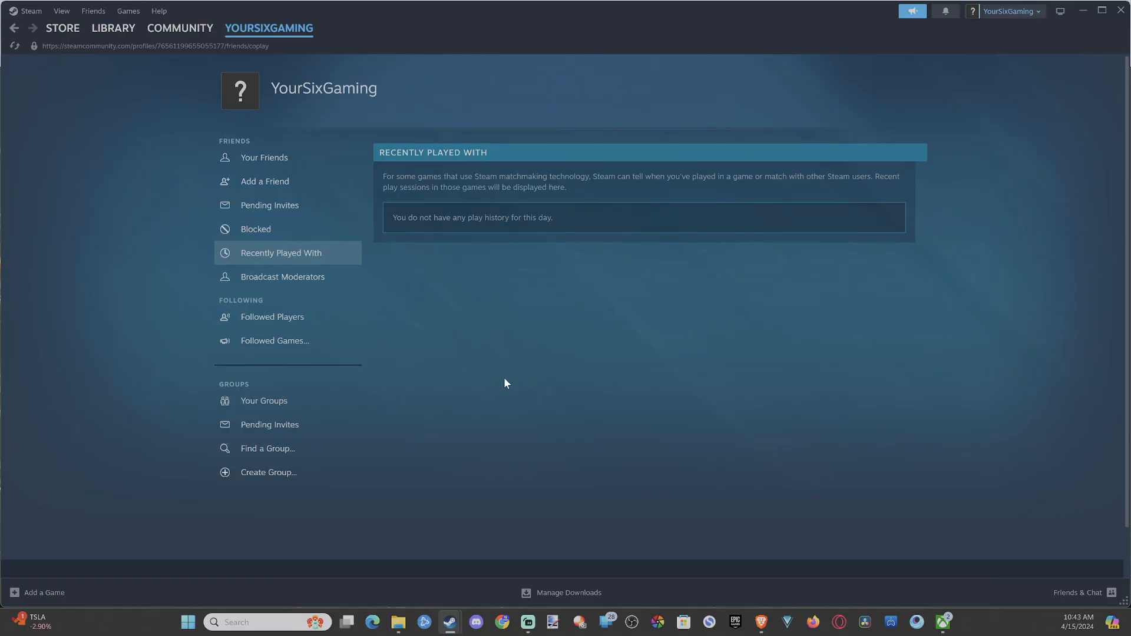